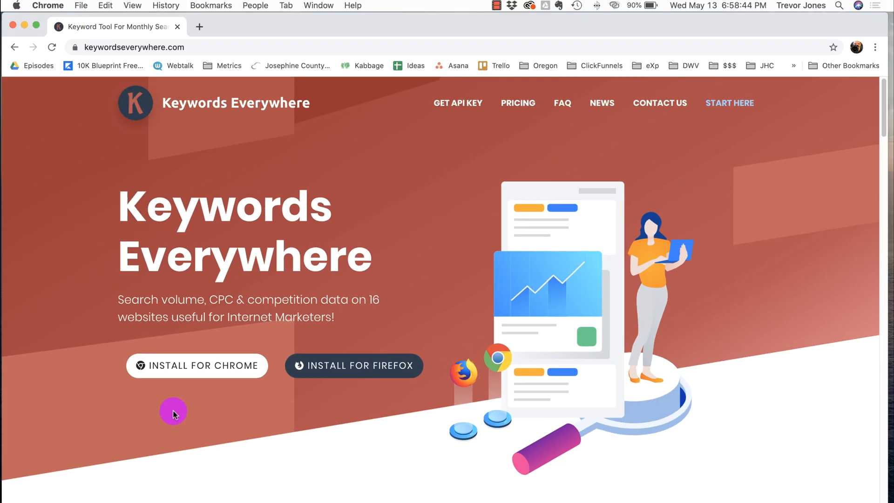
Go from keywordseverywhere.com to the extension's Chrome Web Store listing via 'Install for Chrome'
{"action": "left_click", "coordinate": [196, 365]}
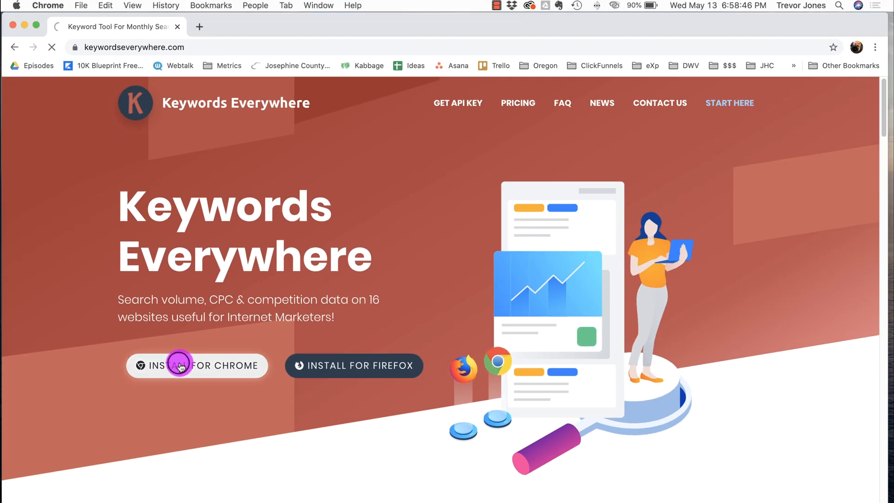
{"action": "left_click", "coordinate": [187, 365]}
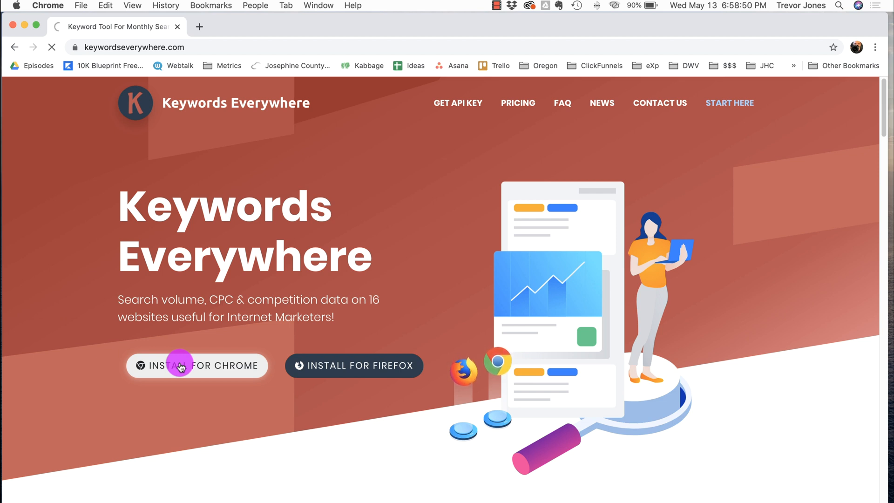
{"action": "left_click", "coordinate": [197, 365]}
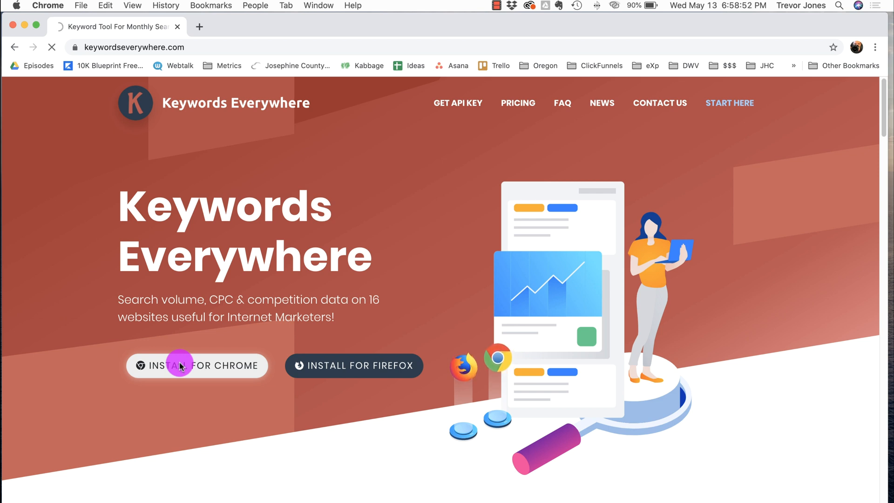
{"action": "left_click", "coordinate": [197, 365]}
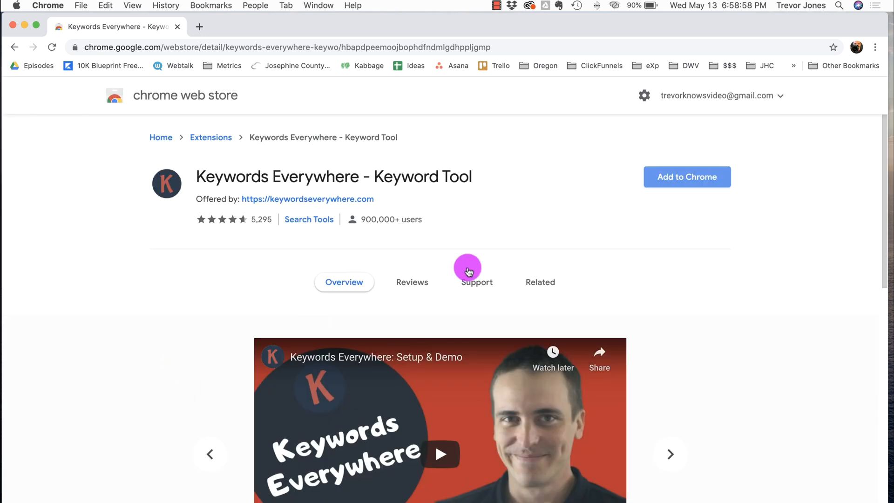
Add Keywords Everywhere to Chrome and confirm the install, landing on the API-key signup page
{"action": "left_click", "coordinate": [687, 177]}
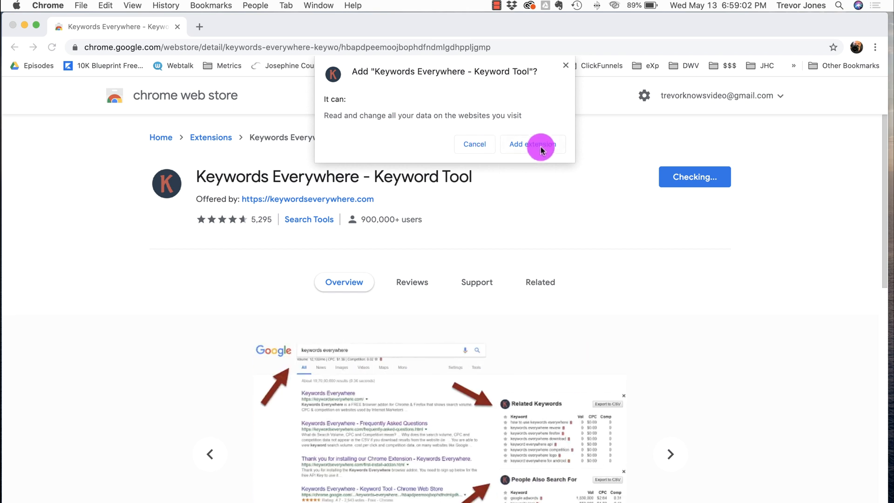
{"action": "left_click", "coordinate": [532, 144]}
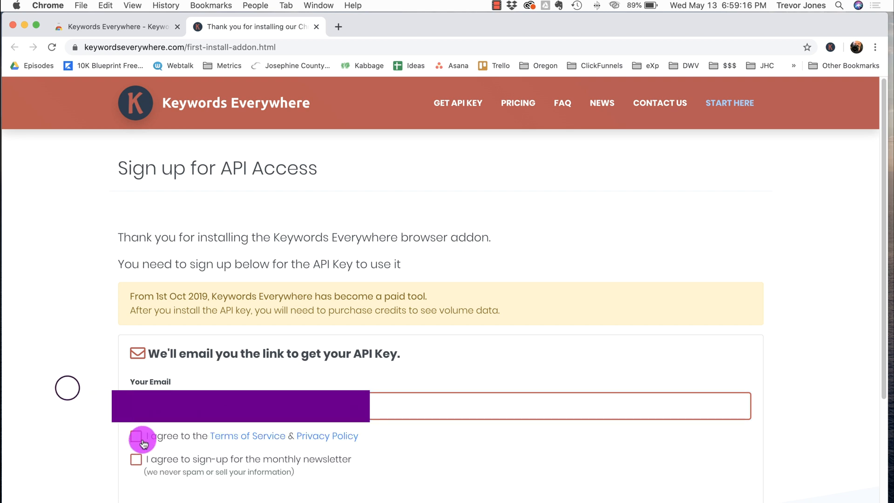
Accept the Terms of Service and request the API key by email
{"action": "left_click", "coordinate": [136, 435]}
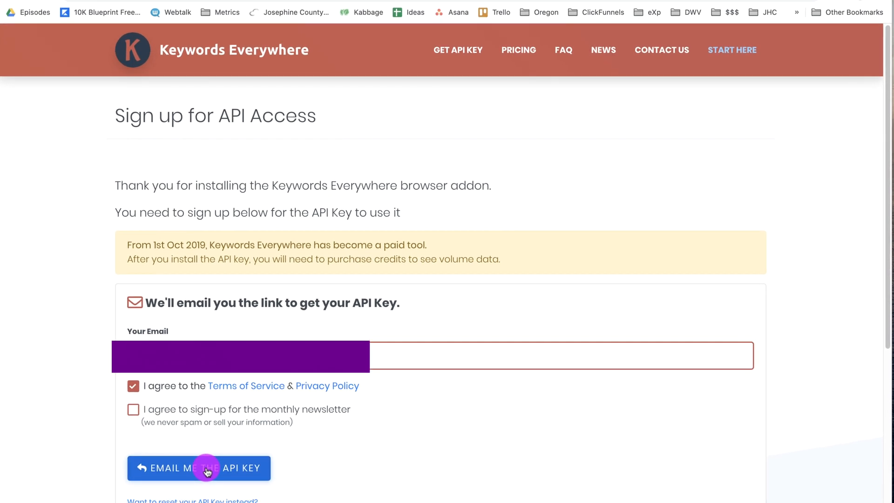
{"action": "left_click", "coordinate": [197, 467]}
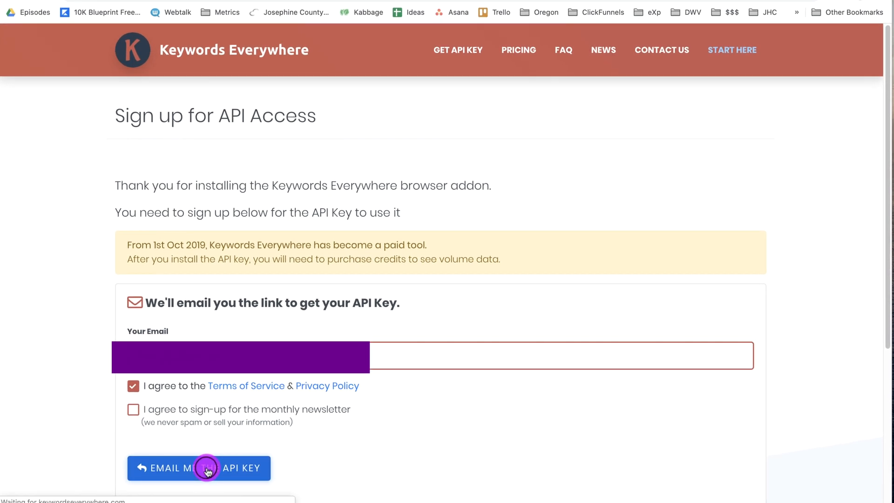
{"action": "left_click", "coordinate": [198, 467]}
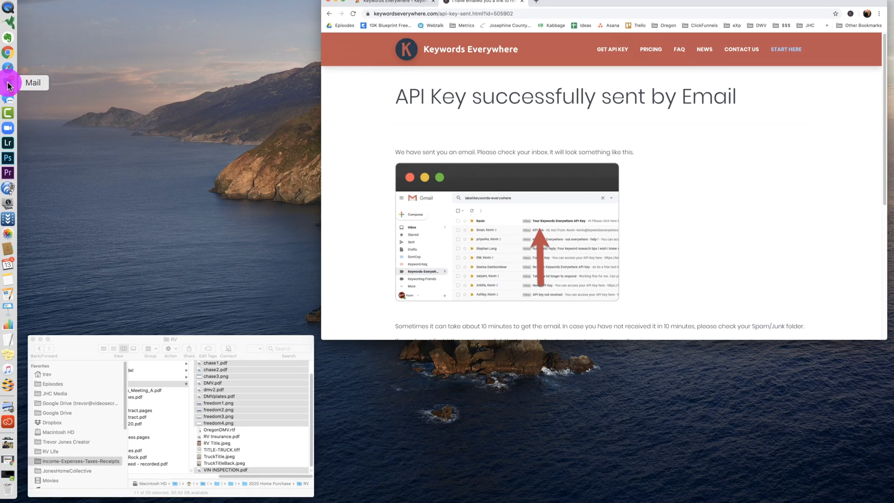
Fetch the API key from the Mail app and return to Chrome
{"action": "left_click", "coordinate": [9, 82]}
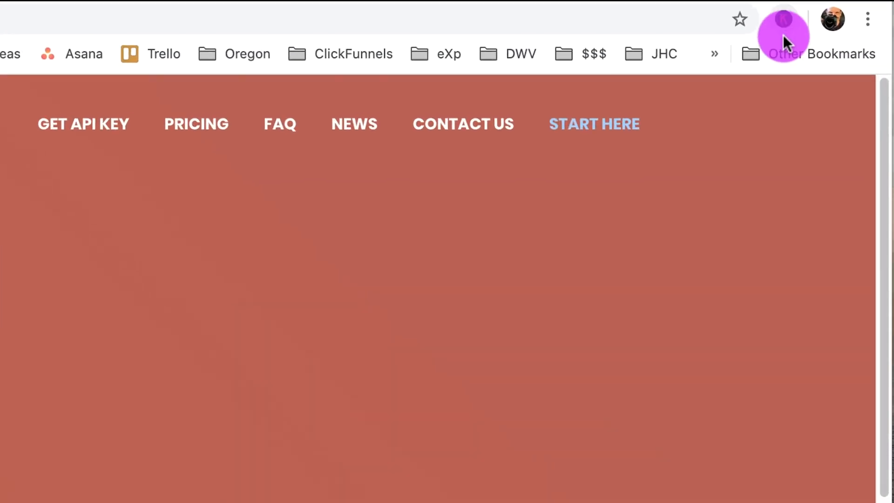
Bring up the Keywords Everywhere extension menu from the Chrome toolbar
{"action": "left_click", "coordinate": [783, 34]}
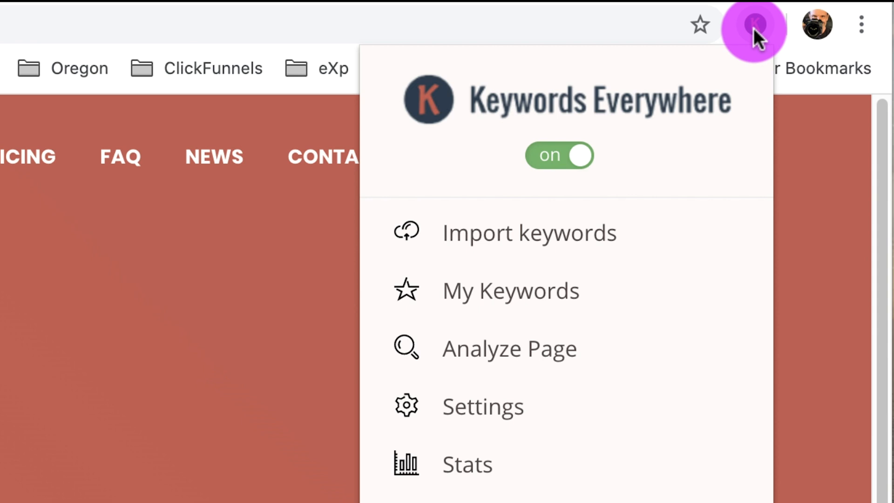
{"action": "mouse_move", "coordinate": [770, 17]}
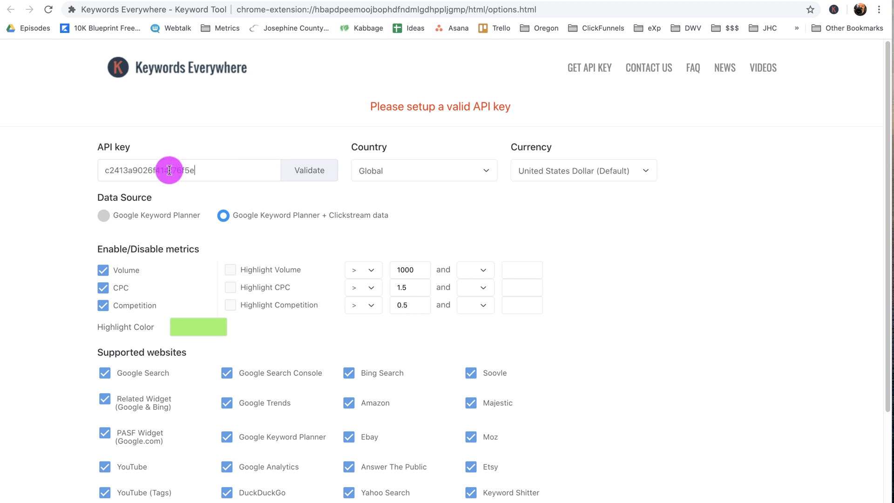
Validate the entered API key so Keywords Everywhere confirms it is valid
{"action": "left_click", "coordinate": [309, 170]}
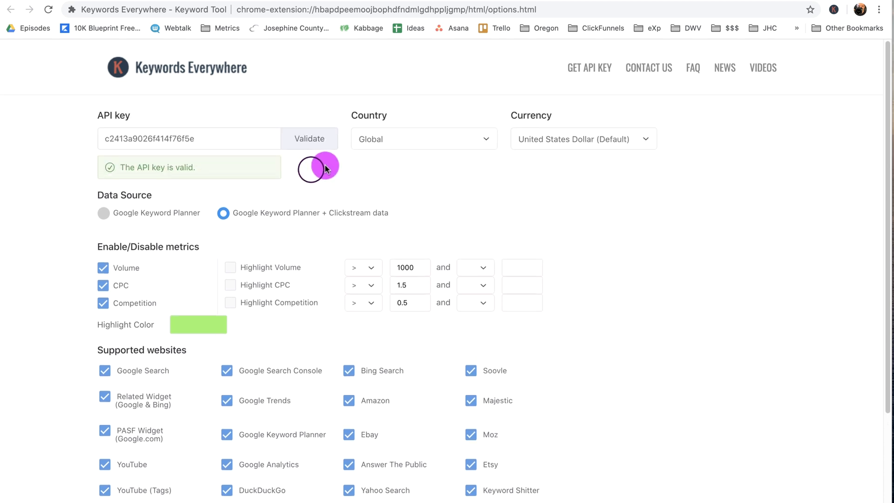
{"action": "mouse_move", "coordinate": [212, 165]}
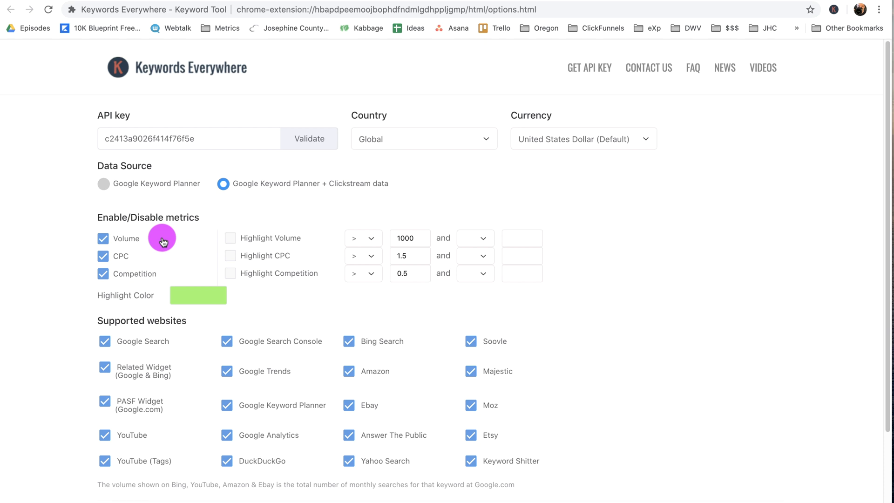
{"action": "mouse_move", "coordinate": [139, 257]}
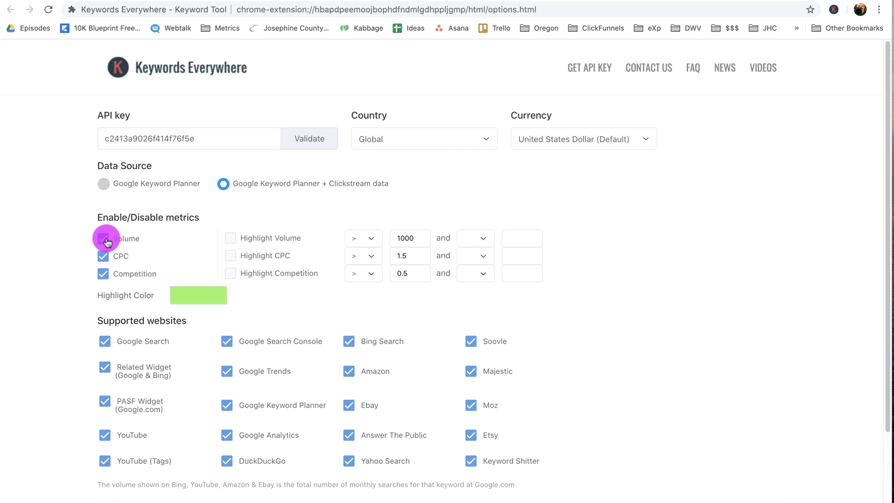
{"action": "left_click", "coordinate": [103, 238]}
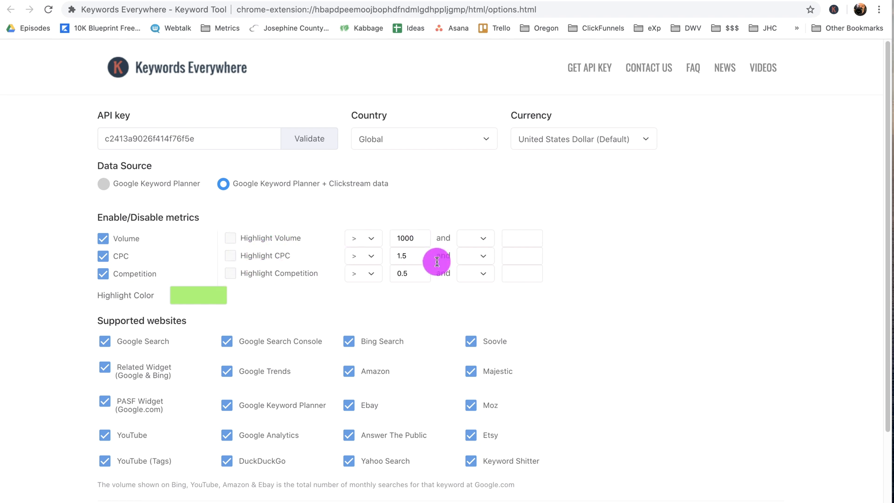
{"action": "mouse_move", "coordinate": [296, 266]}
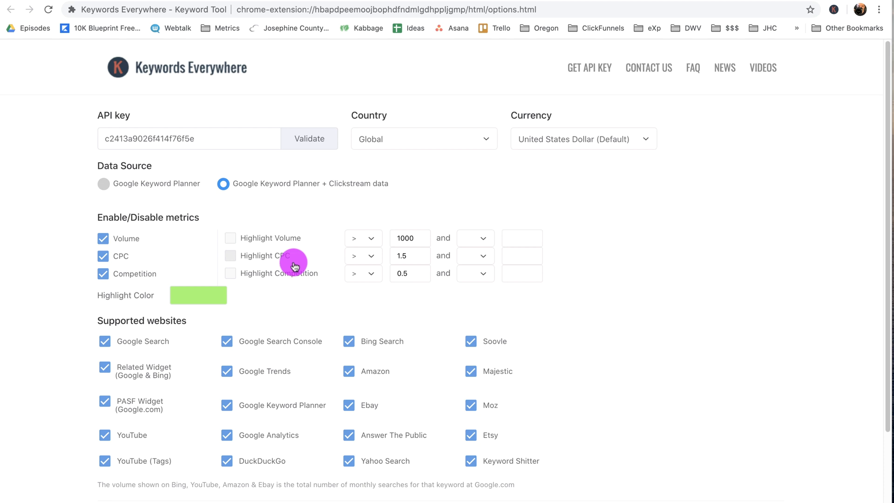
{"action": "mouse_move", "coordinate": [196, 292]}
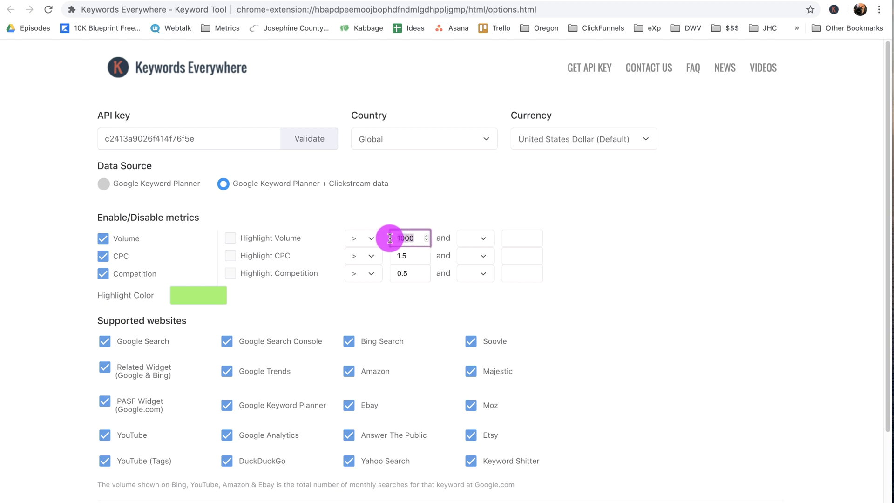
Set the Highlight Volume threshold to 500 and check the highlight colour swatch
{"action": "type", "text": "5000"}
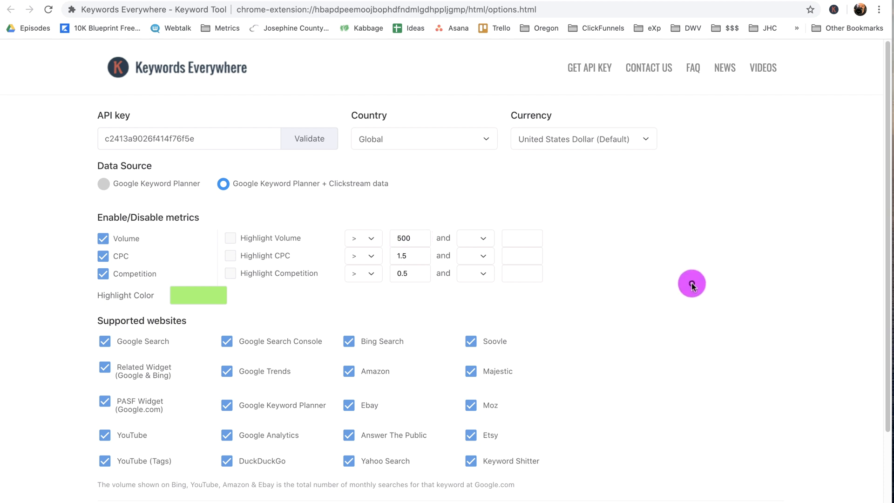
{"action": "mouse_move", "coordinate": [363, 236]}
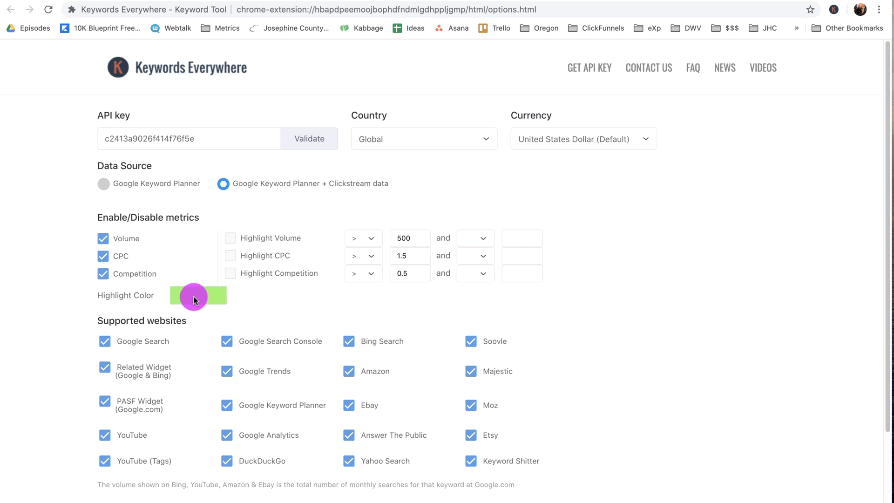
{"action": "left_click", "coordinate": [198, 296]}
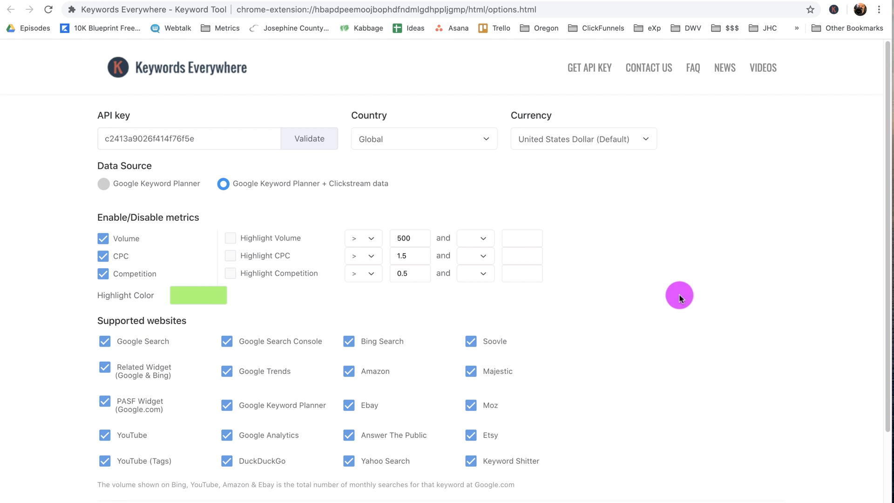
{"action": "left_click", "coordinate": [424, 139]}
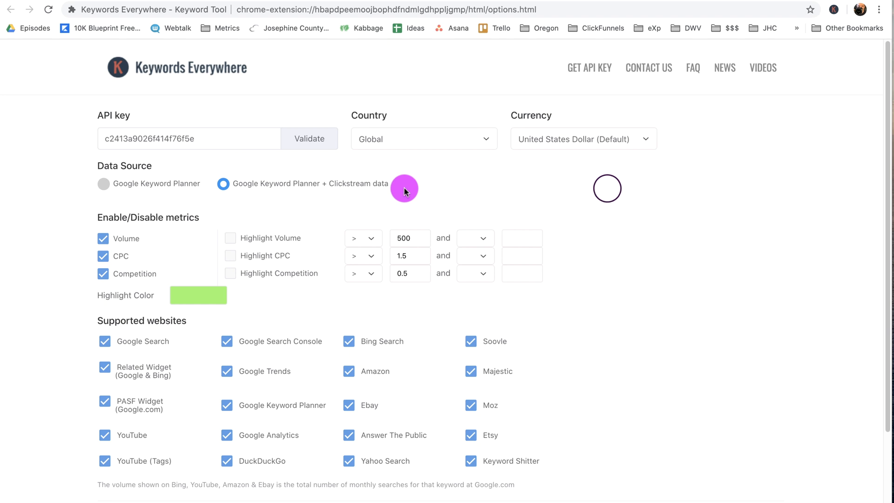
{"action": "left_click", "coordinate": [583, 138]}
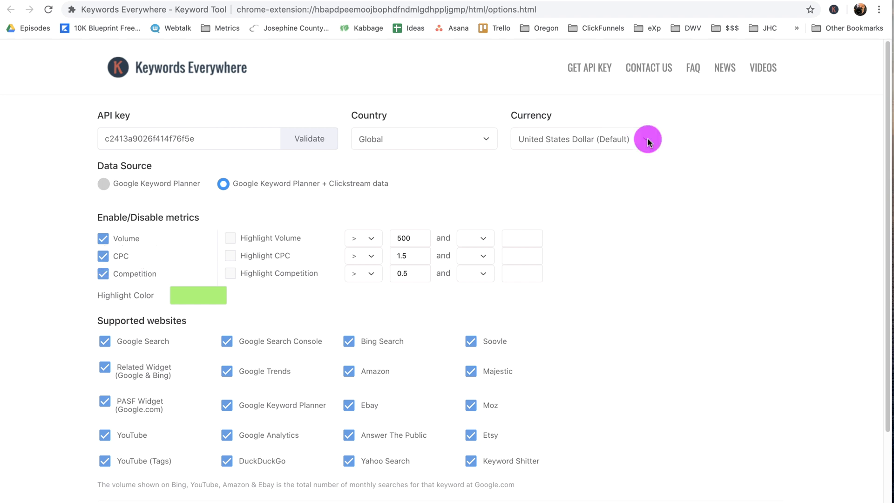
{"action": "scroll", "scroll_direction": "down", "scroll_amount": 3}
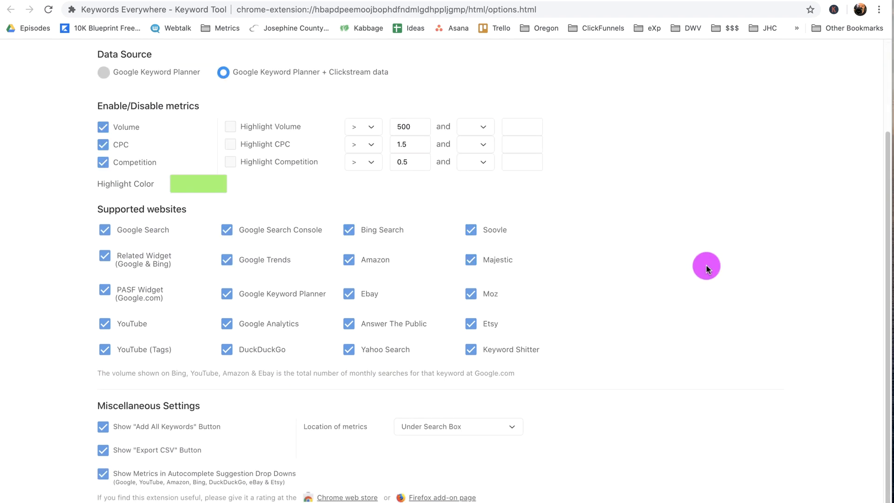
{"action": "mouse_move", "coordinate": [341, 265]}
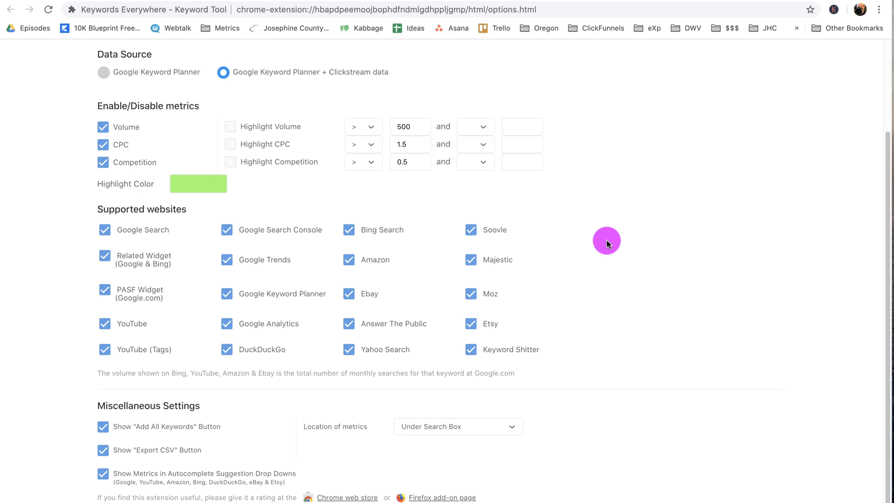
{"action": "mouse_move", "coordinate": [432, 236]}
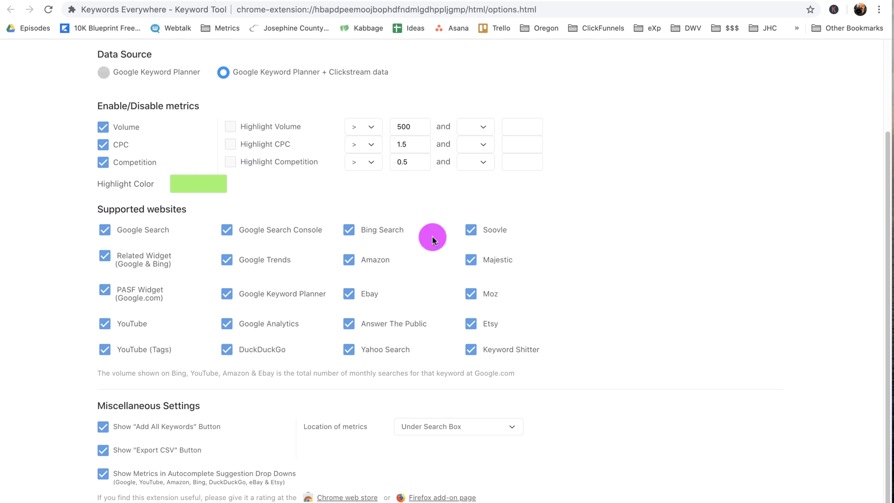
{"action": "mouse_move", "coordinate": [533, 301]}
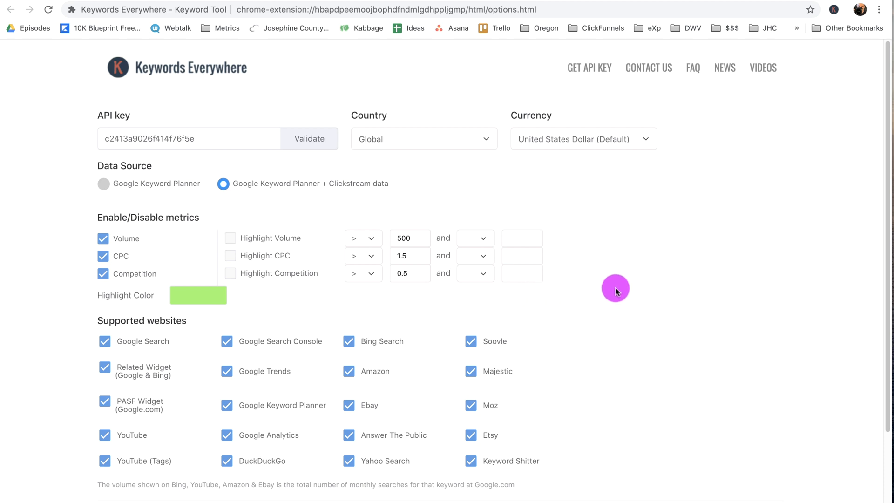
Toggle the PASF Widget setting in the Keywords Everywhere settings
{"action": "scroll", "scroll_direction": "down", "scroll_amount": 3}
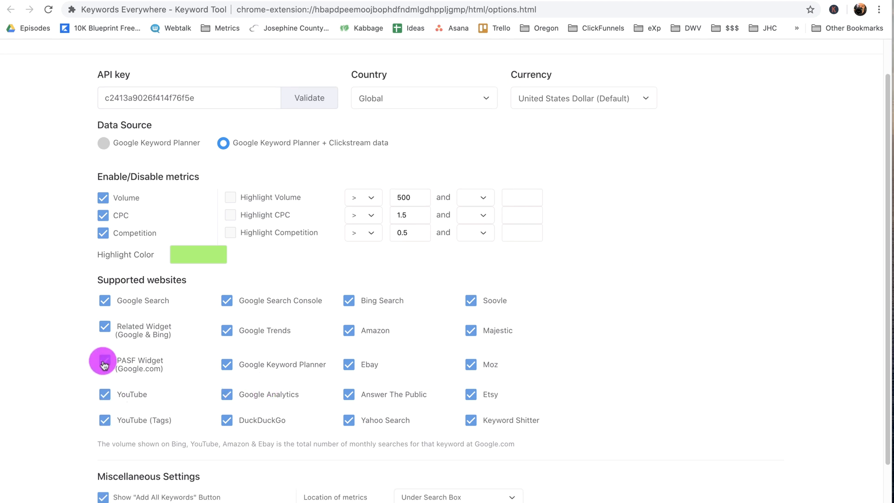
{"action": "left_click", "coordinate": [104, 301]}
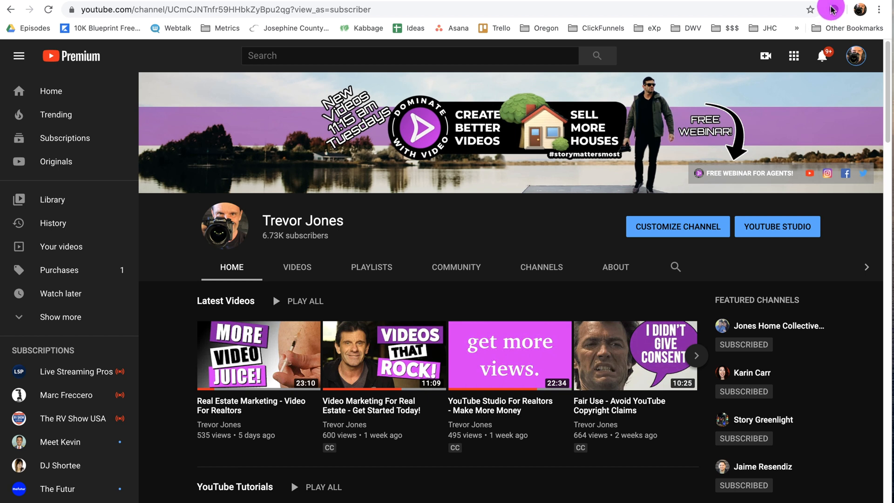
Switch the extension off and back on from its toolbar menu, leaving it on with credits shown
{"action": "left_click", "coordinate": [832, 9]}
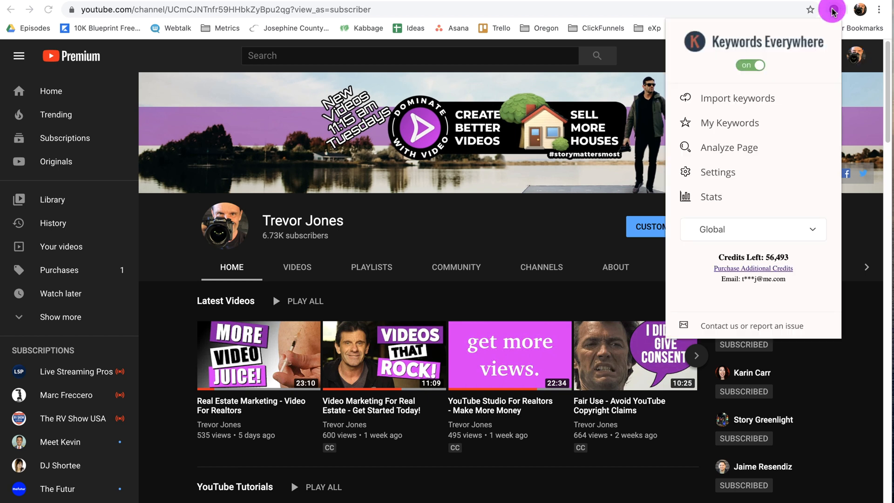
{"action": "left_click", "coordinate": [745, 65]}
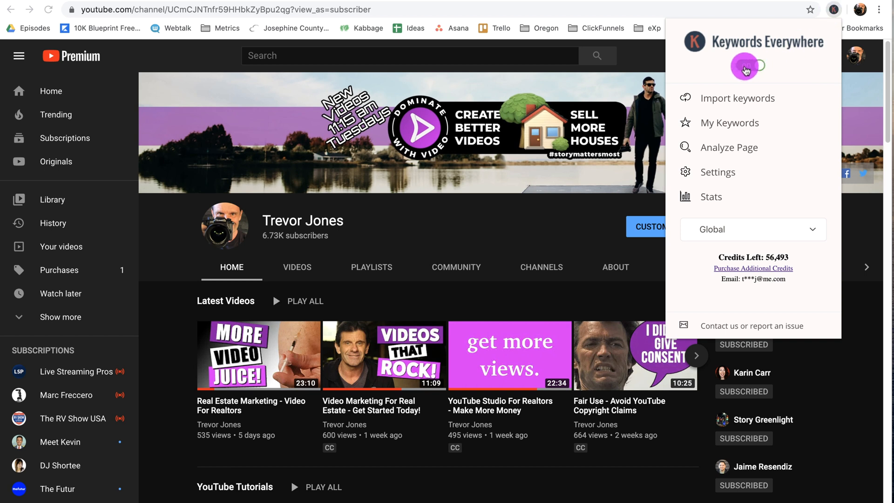
{"action": "left_click", "coordinate": [748, 66]}
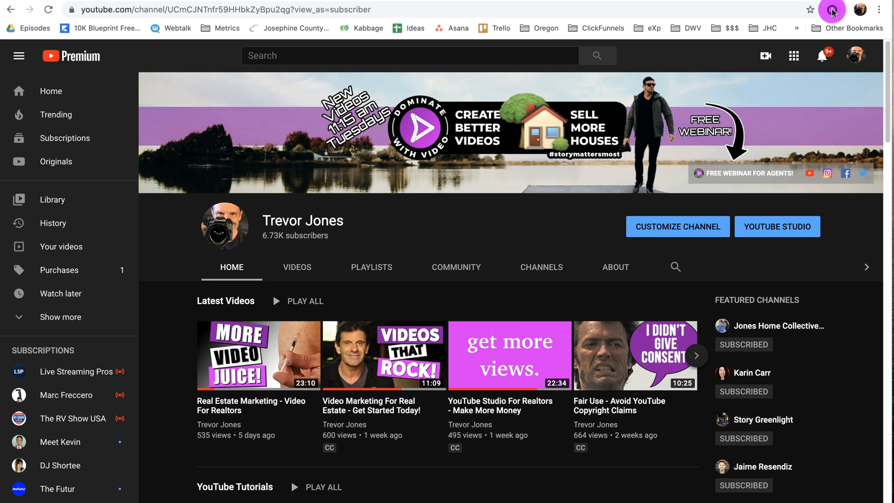
{"action": "left_click", "coordinate": [832, 9]}
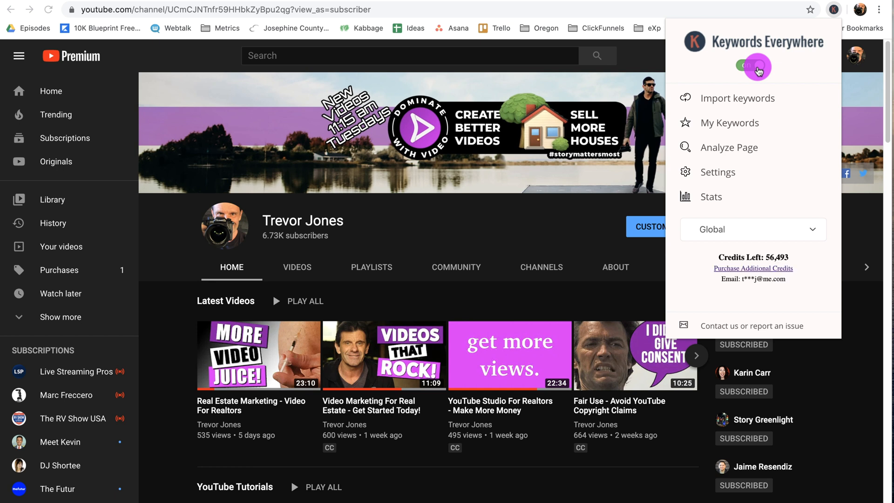
{"action": "left_click", "coordinate": [750, 65]}
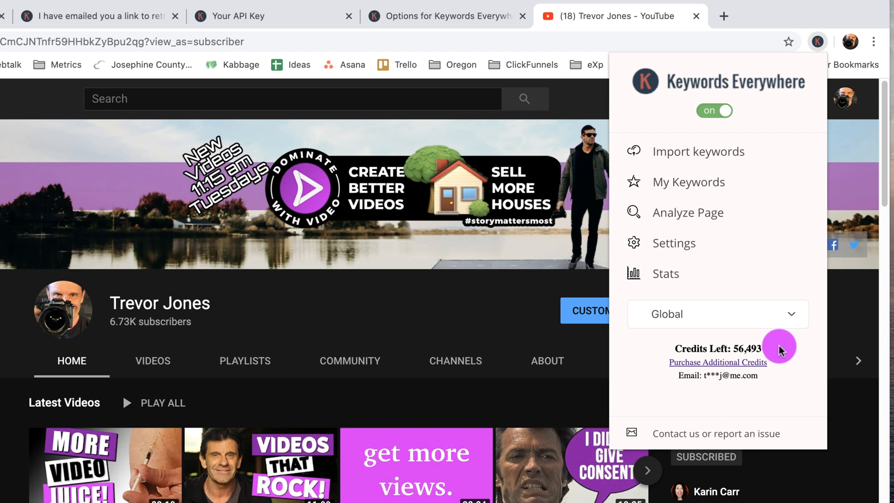
Go to the Buy Credits page showing 56,493 credits and $10, $50, $100 packages
{"action": "left_click", "coordinate": [717, 362]}
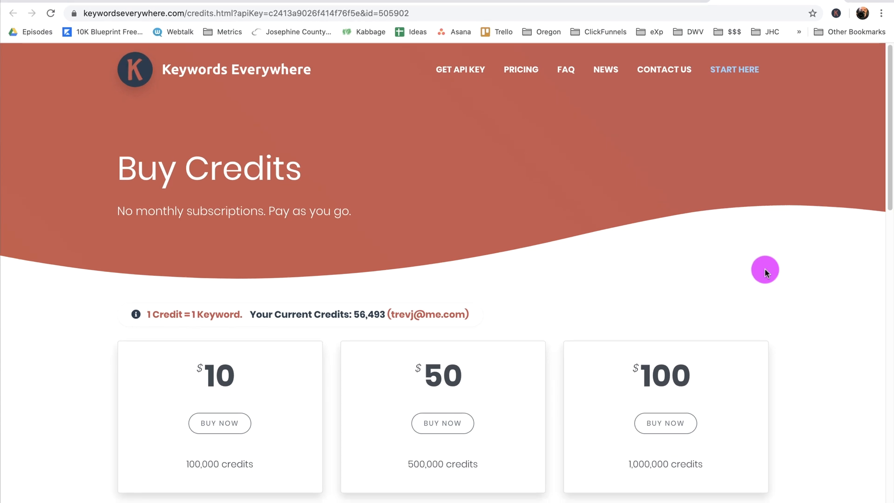
{"action": "mouse_move", "coordinate": [189, 212]}
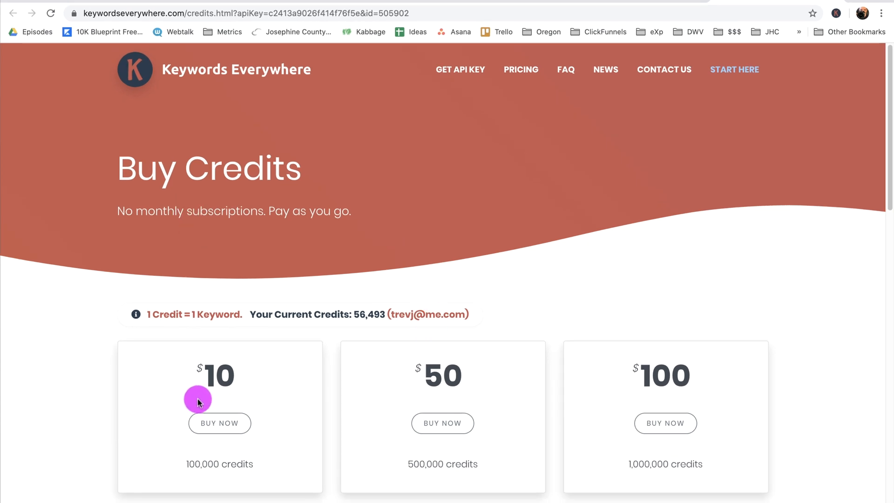
{"action": "mouse_move", "coordinate": [216, 464]}
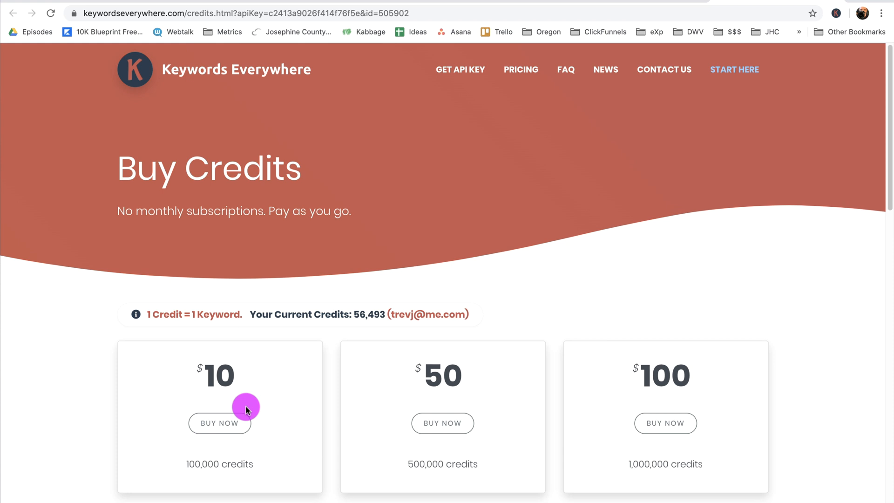
{"action": "mouse_move", "coordinate": [455, 241]}
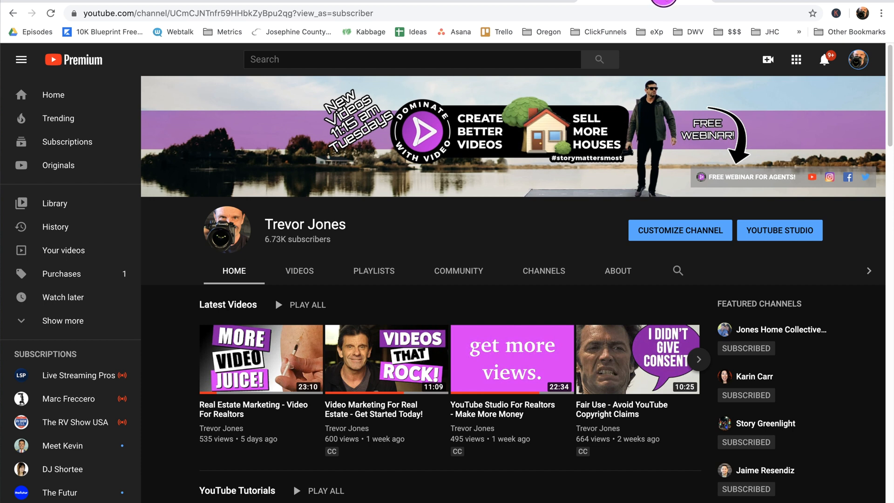
Toggle the Keywords Everywhere extension off and back on from its popup
{"action": "left_click", "coordinate": [832, 13]}
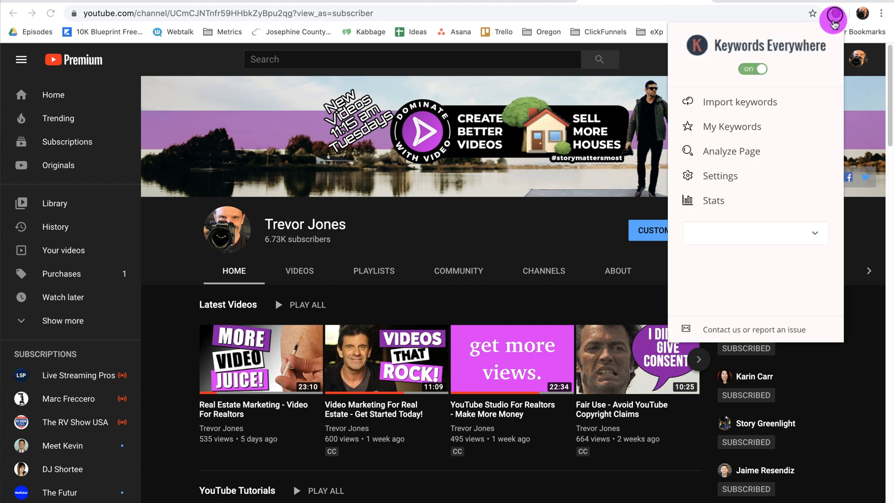
{"action": "left_click", "coordinate": [749, 68]}
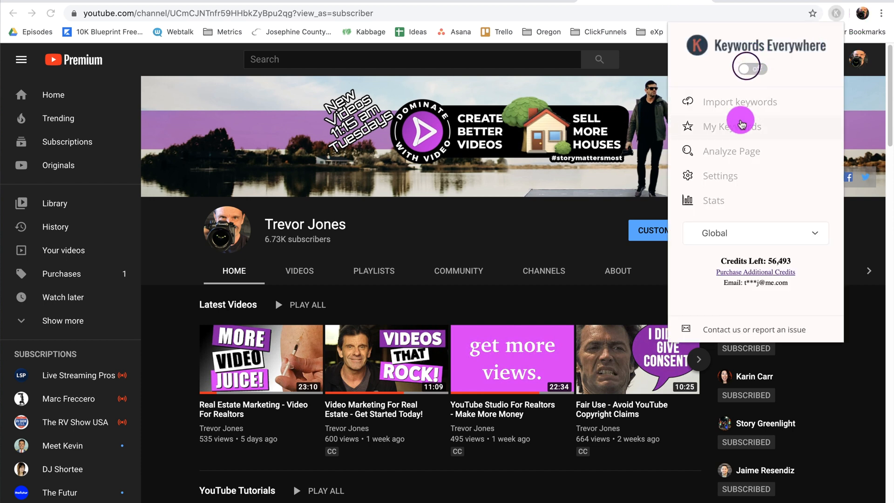
{"action": "left_click", "coordinate": [752, 68]}
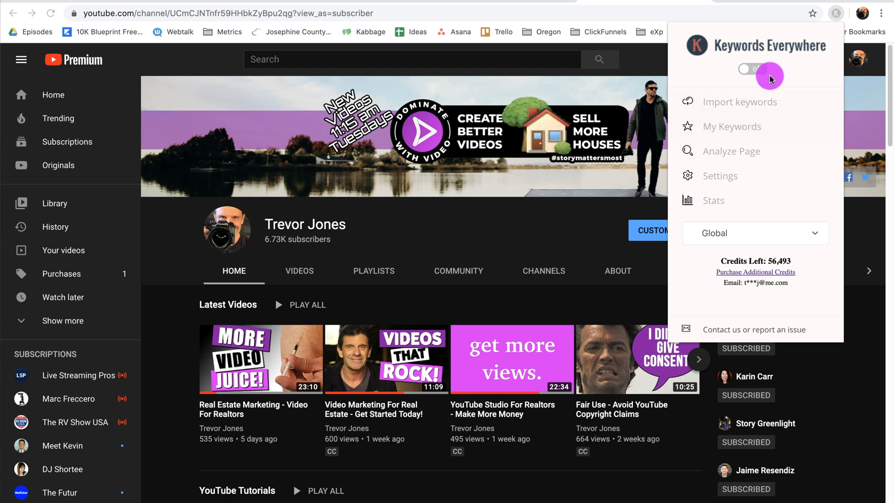
{"action": "left_click", "coordinate": [745, 69]}
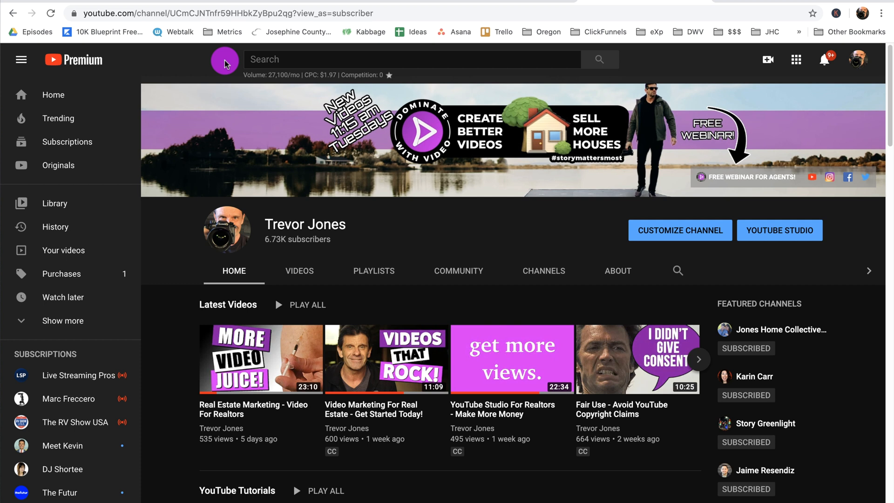
{"action": "mouse_move", "coordinate": [247, 60]}
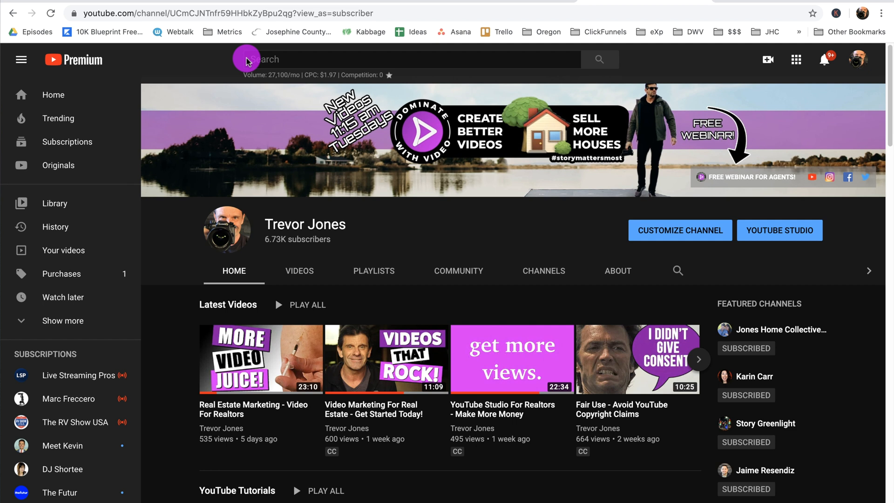
Search YouTube for 'keyw' to show suggestions annotated with volume, CPC and competition
{"action": "left_click", "coordinate": [400, 59]}
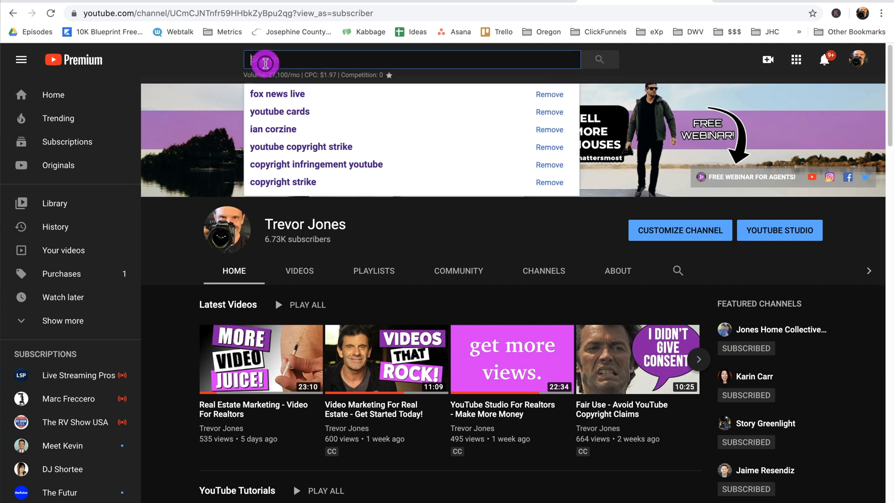
{"action": "type", "text": "keywords everywhere"}
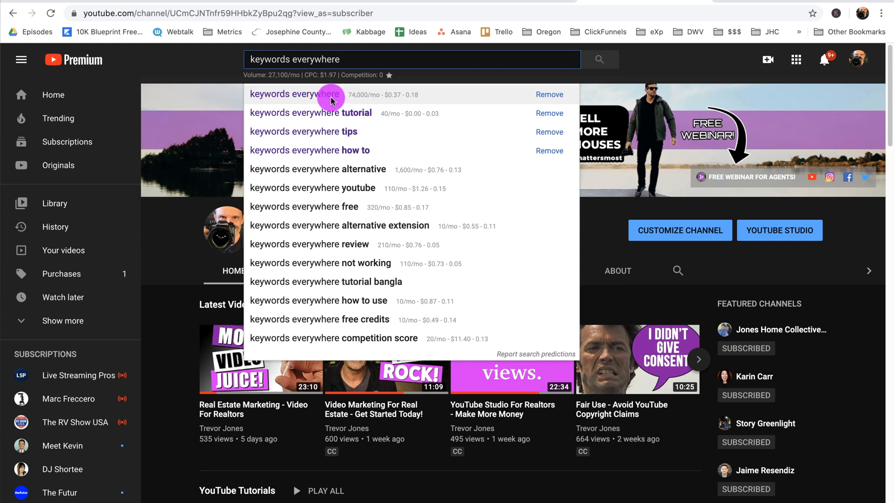
{"action": "mouse_move", "coordinate": [357, 100]}
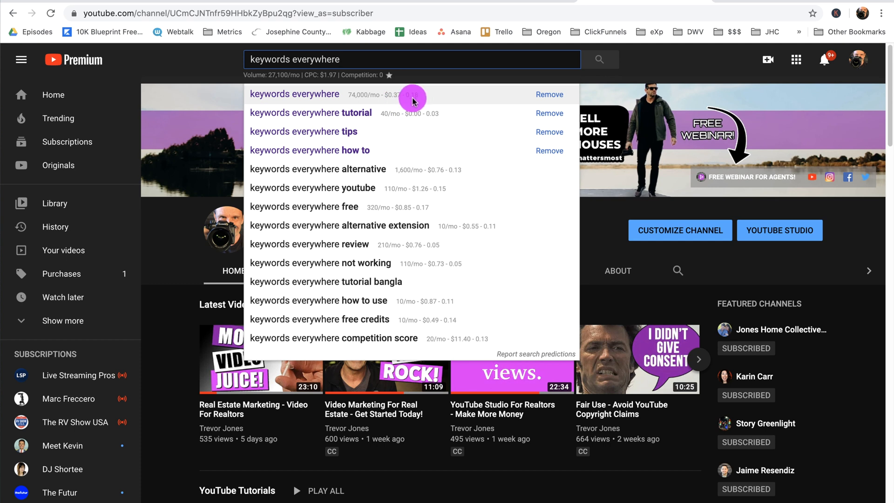
{"action": "mouse_move", "coordinate": [423, 98]}
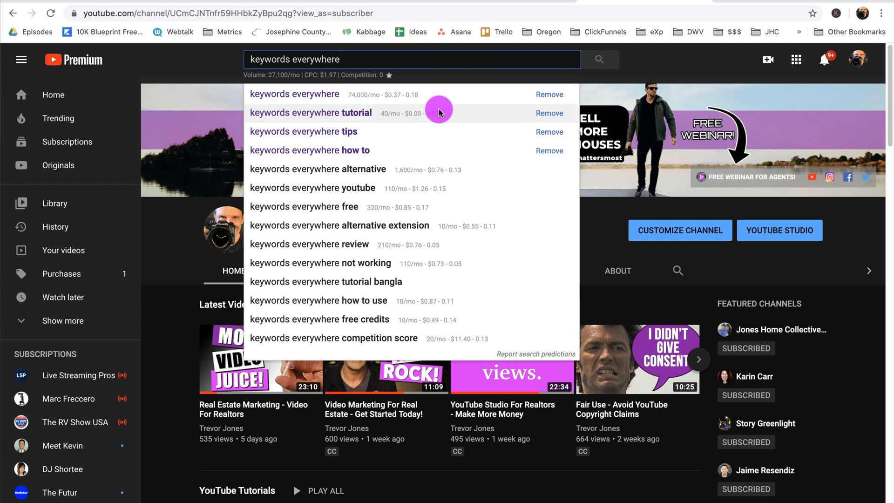
{"action": "mouse_move", "coordinate": [396, 294]}
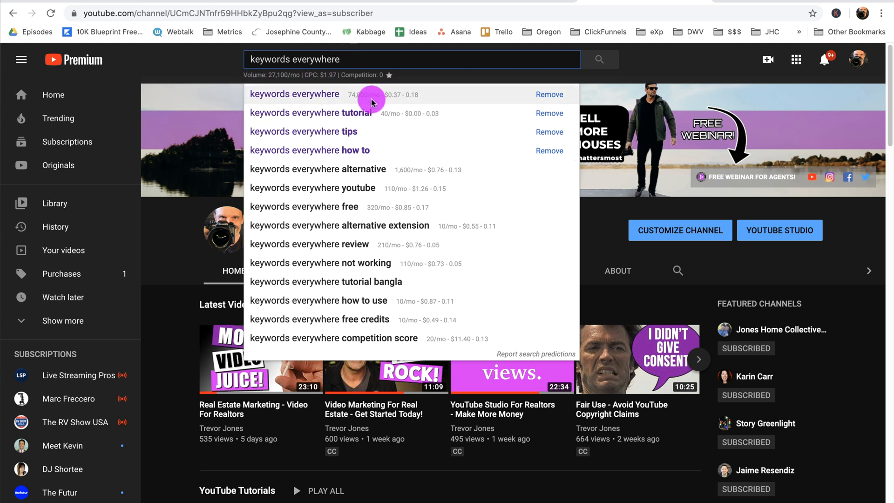
{"action": "mouse_move", "coordinate": [352, 95]}
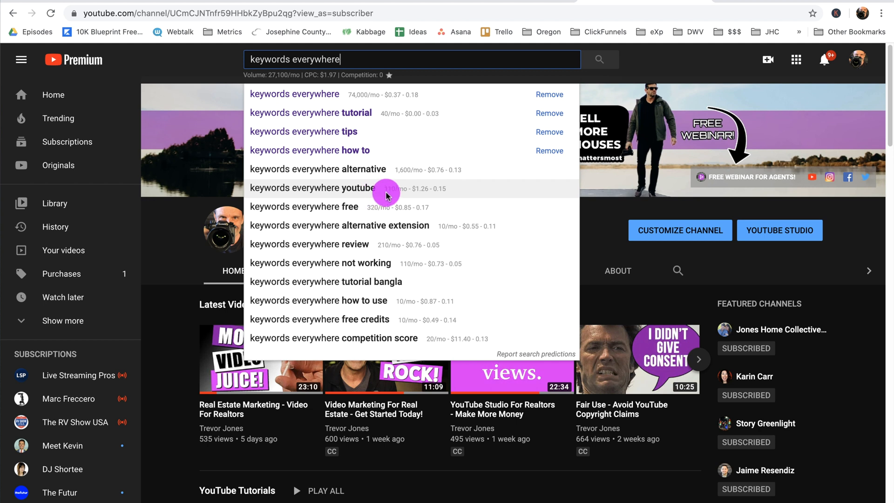
{"action": "mouse_move", "coordinate": [382, 174]}
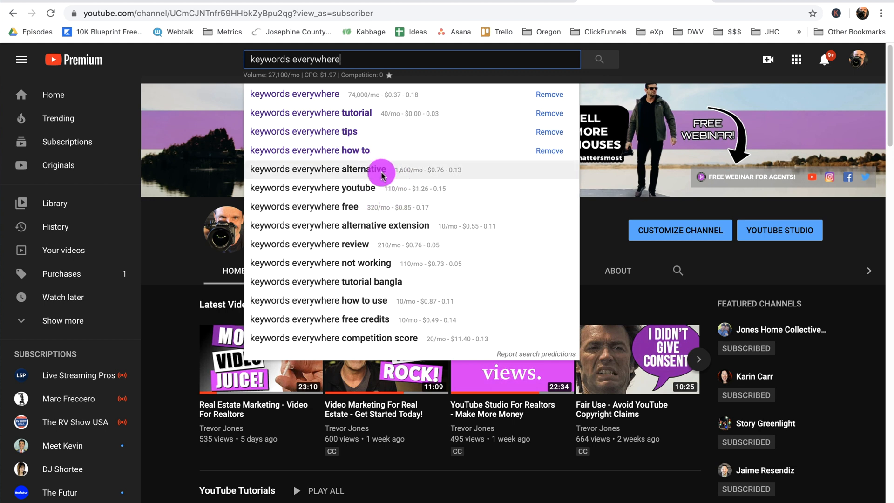
{"action": "mouse_move", "coordinate": [390, 188]}
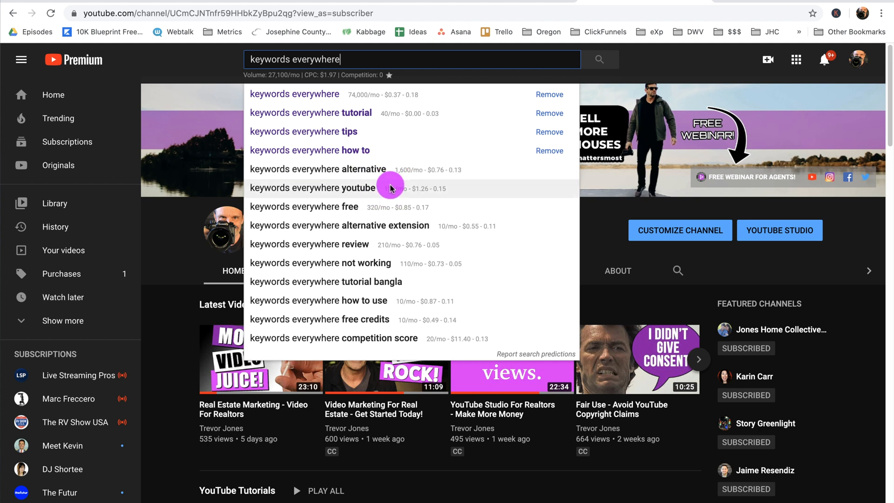
{"action": "mouse_move", "coordinate": [376, 199]}
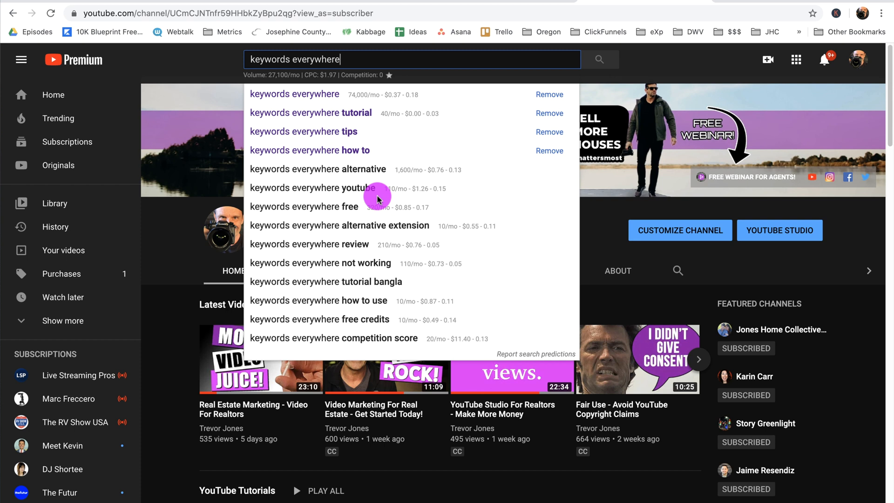
{"action": "mouse_move", "coordinate": [352, 94]}
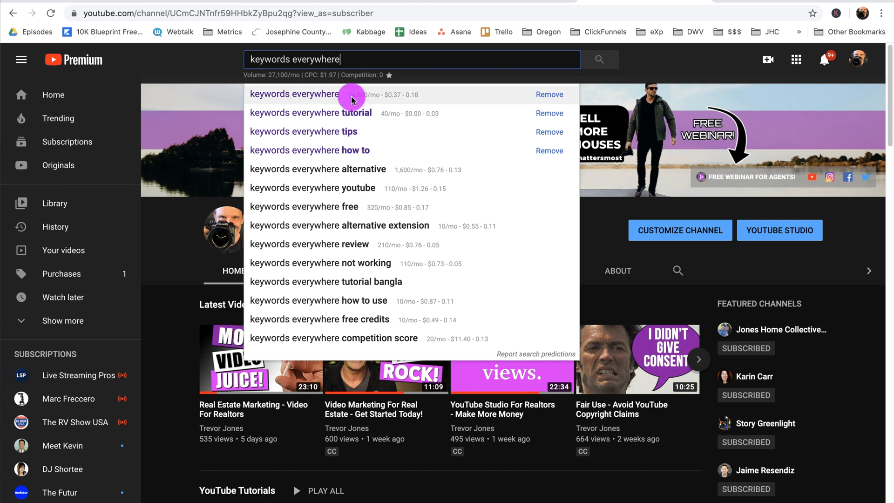
{"action": "mouse_move", "coordinate": [368, 97]}
{"action": "type", "text": "how to use "}
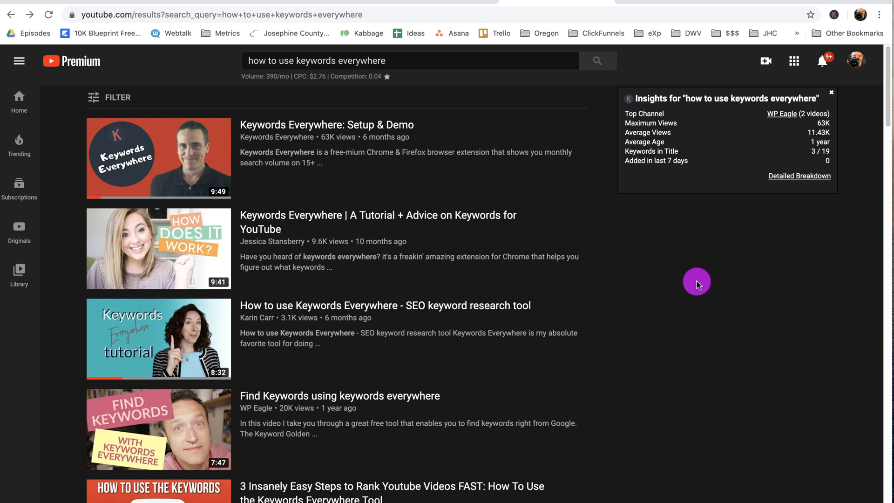
{"action": "mouse_move", "coordinate": [741, 272]}
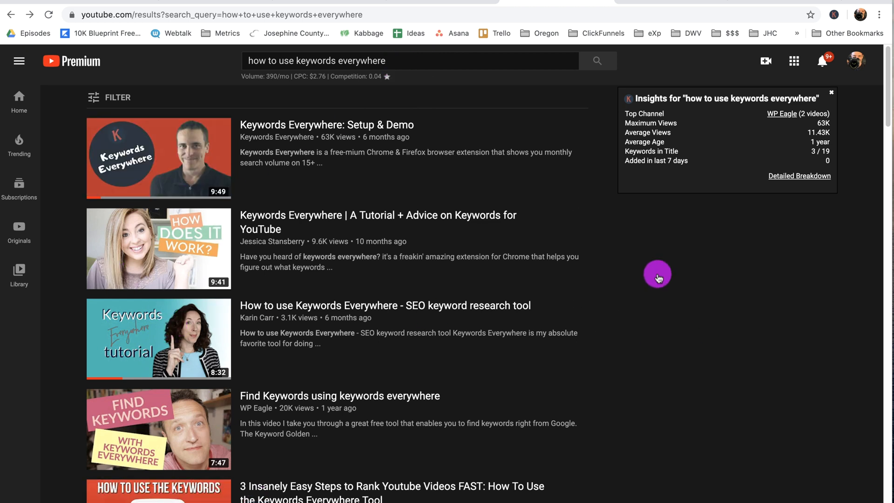
{"action": "mouse_move", "coordinate": [145, 263]}
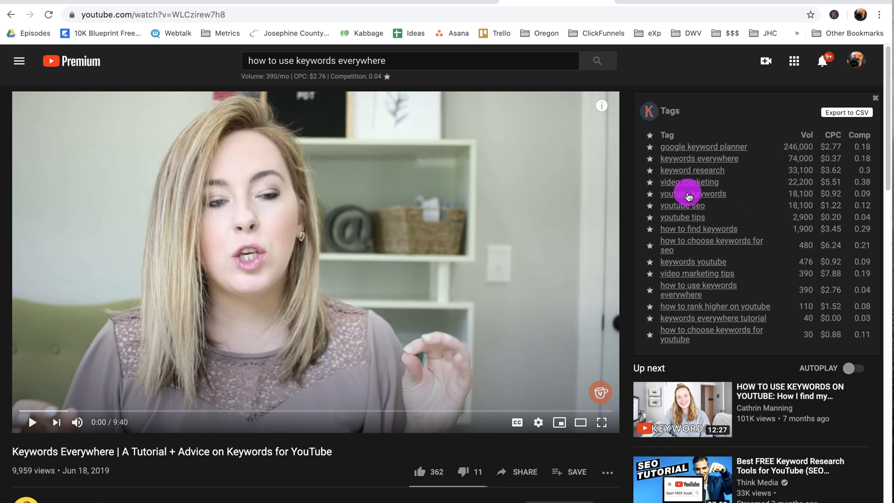
{"action": "mouse_move", "coordinate": [673, 138]}
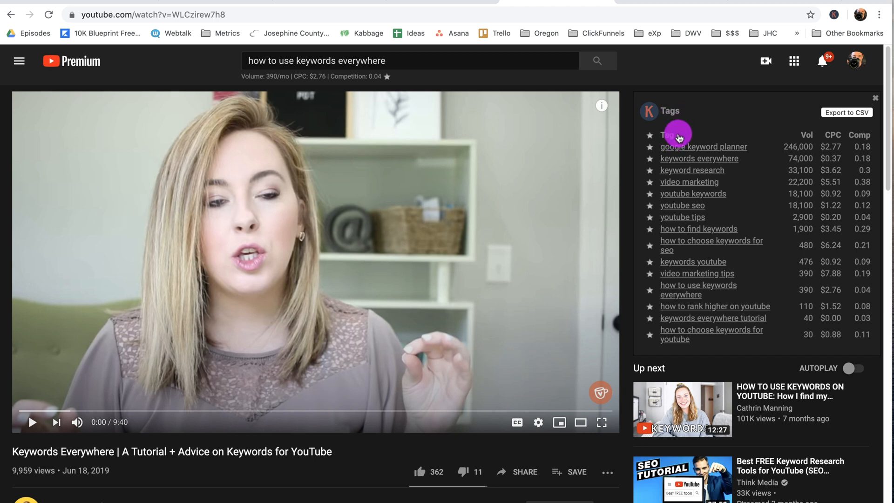
{"action": "mouse_move", "coordinate": [732, 320]}
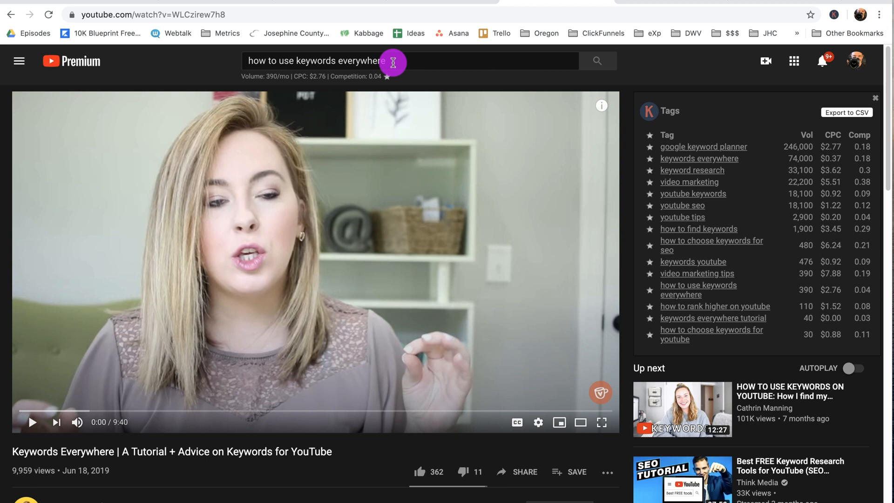
Reopen the search suggestions on the tutorial video page with their keyword metrics
{"action": "left_click", "coordinate": [408, 62]}
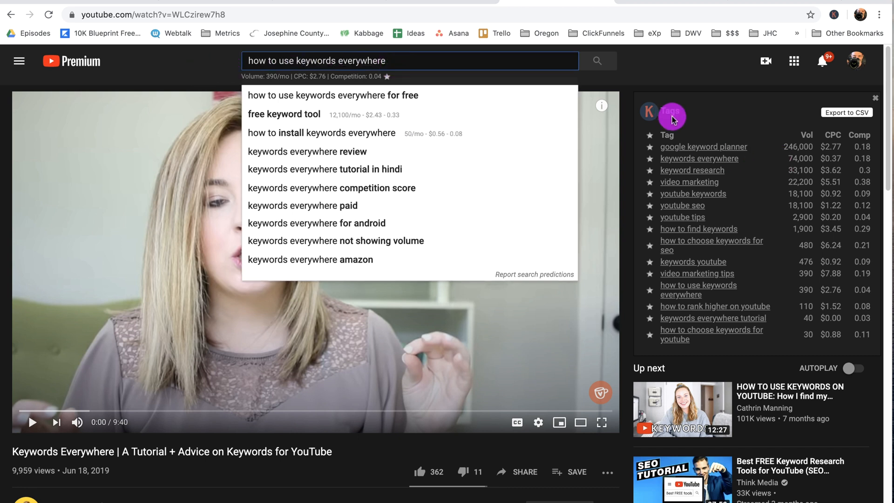